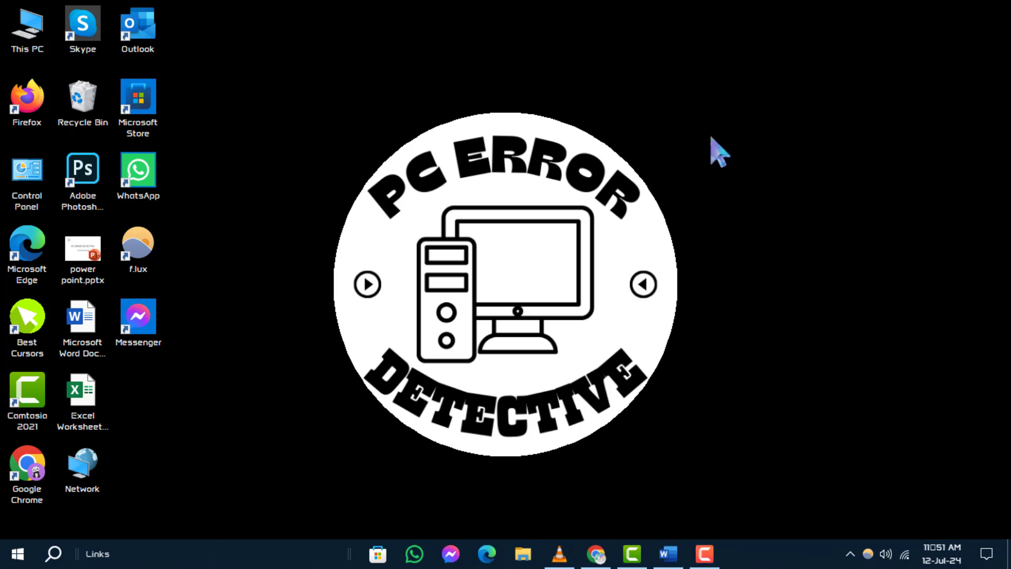
pyautogui.moveTo(747, 464)
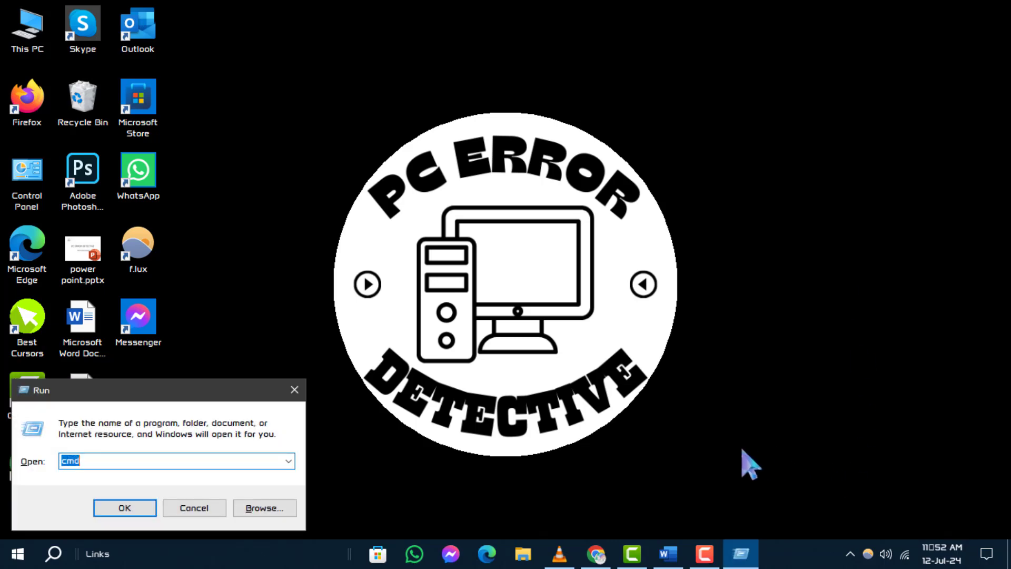
# Bring up the Run dialog with cmd entered in the Open field
pyautogui.click(174, 460)
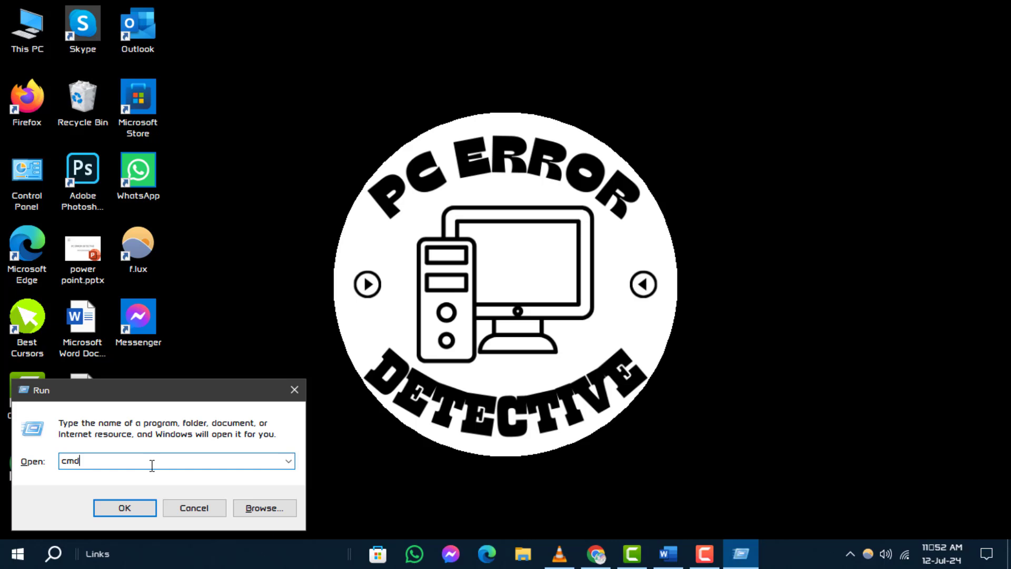
# Run ipconfig in Command Prompt to find the IPv4 address, then minimise the window
pyautogui.click(125, 507)
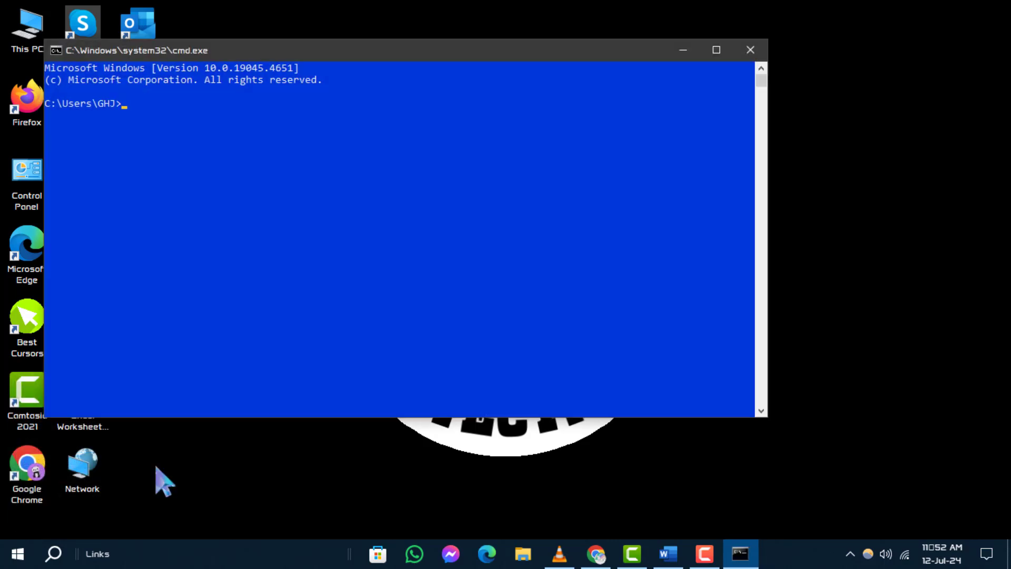
pyautogui.write('ipcon')
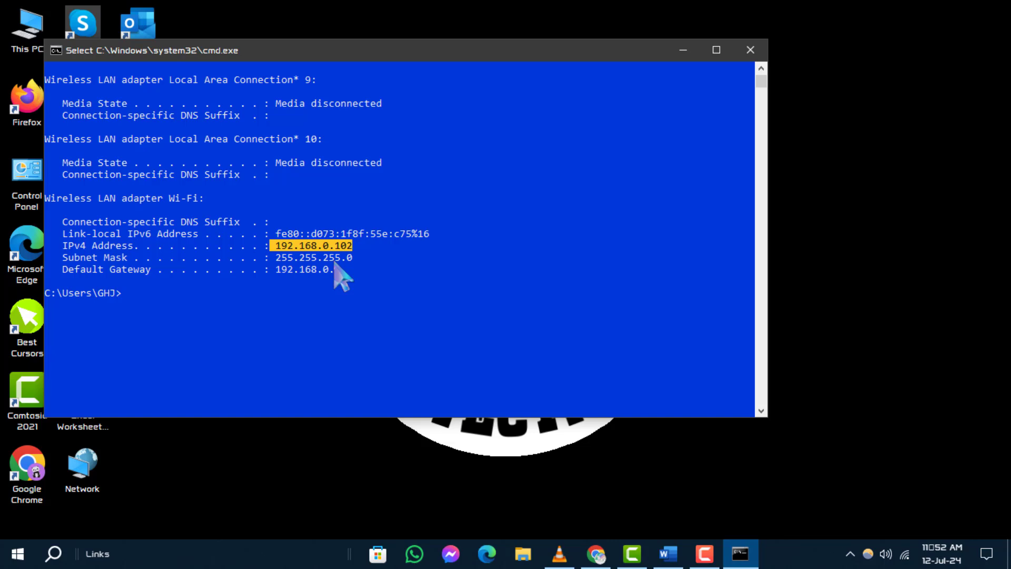
pyautogui.moveTo(778, 155)
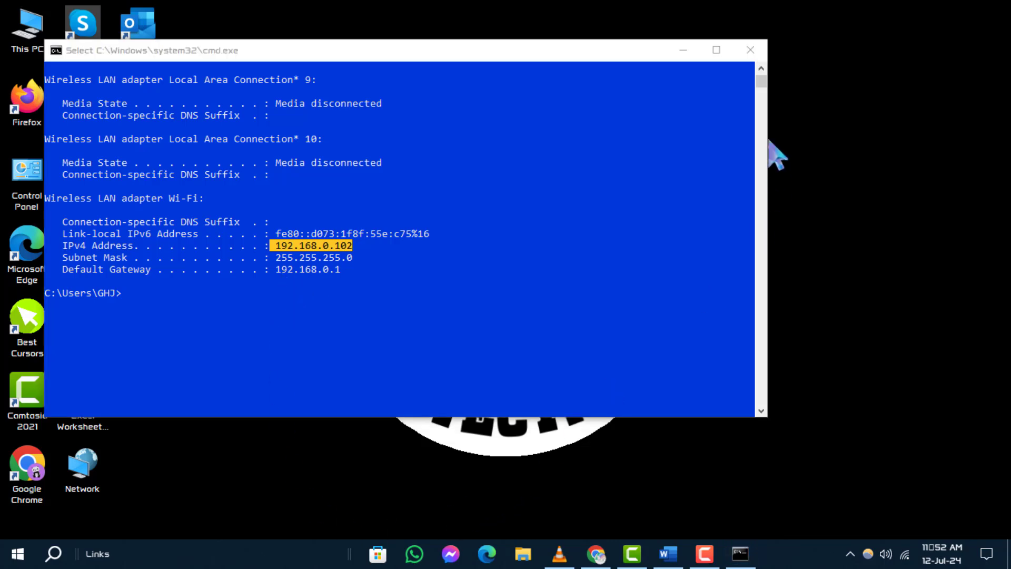
pyautogui.click(749, 49)
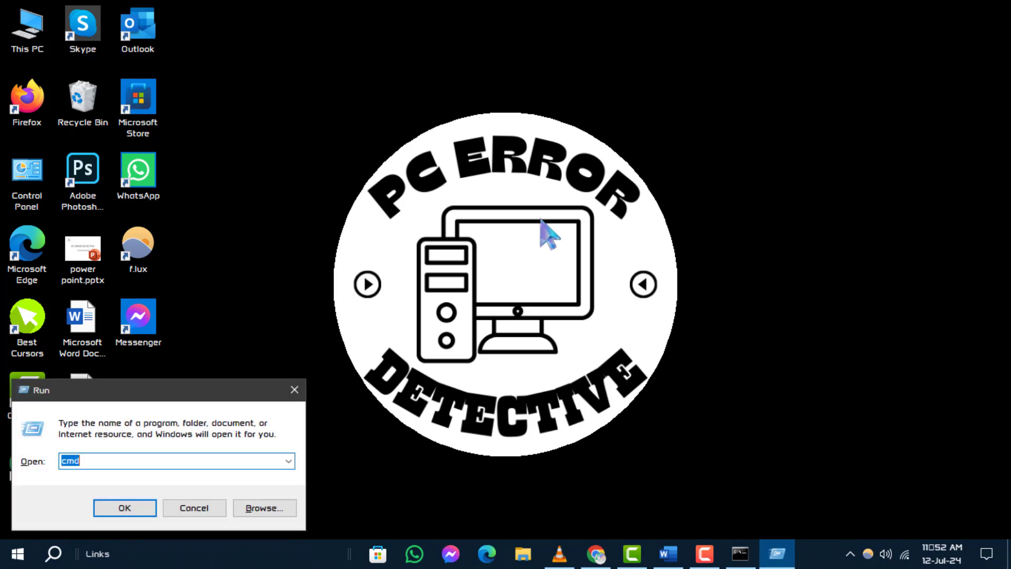
# Launch Registry Editor from the Run dialog by choosing regedit from the suggestions
pyautogui.write('reg')
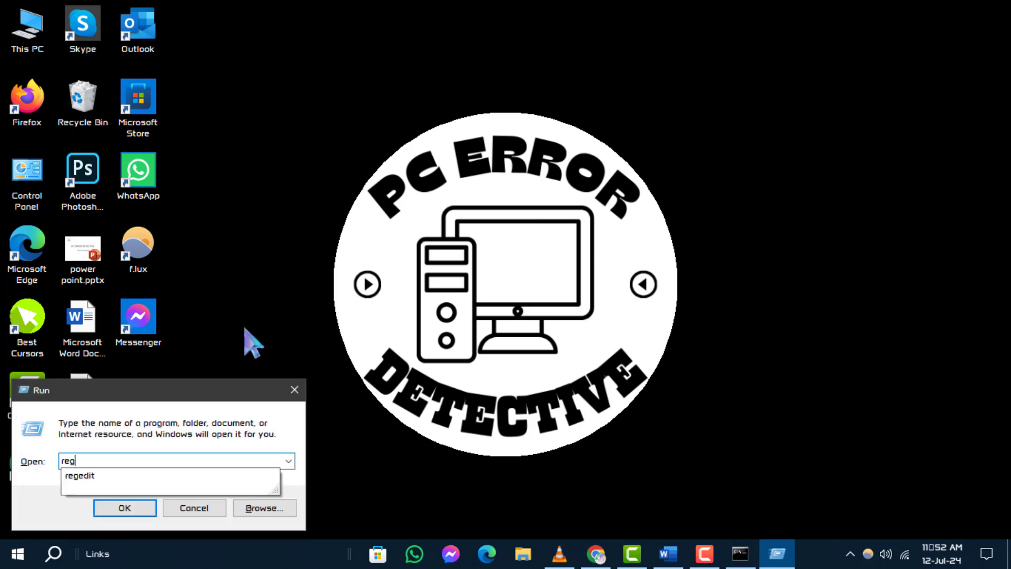
pyautogui.click(79, 475)
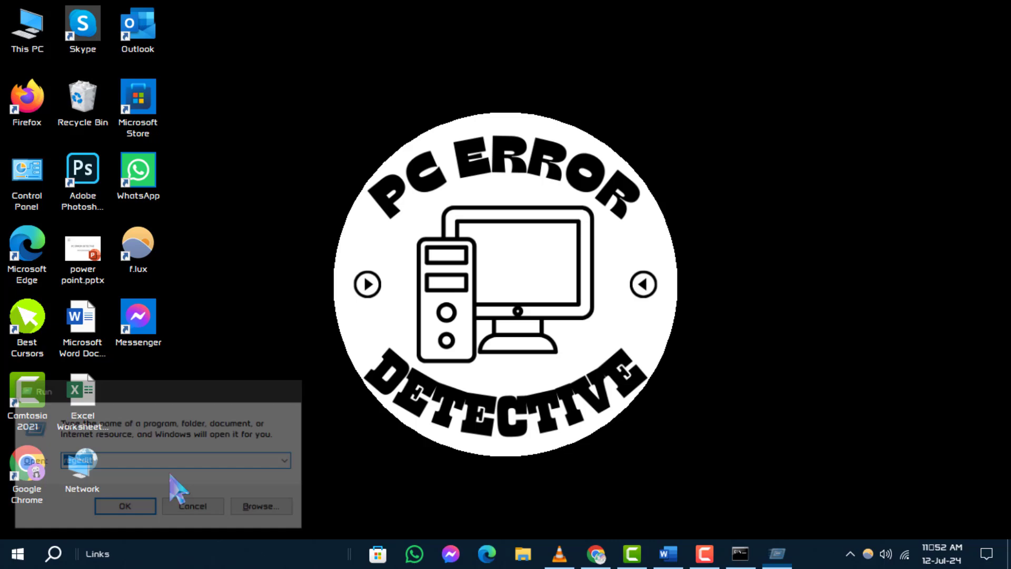
pyautogui.click(125, 505)
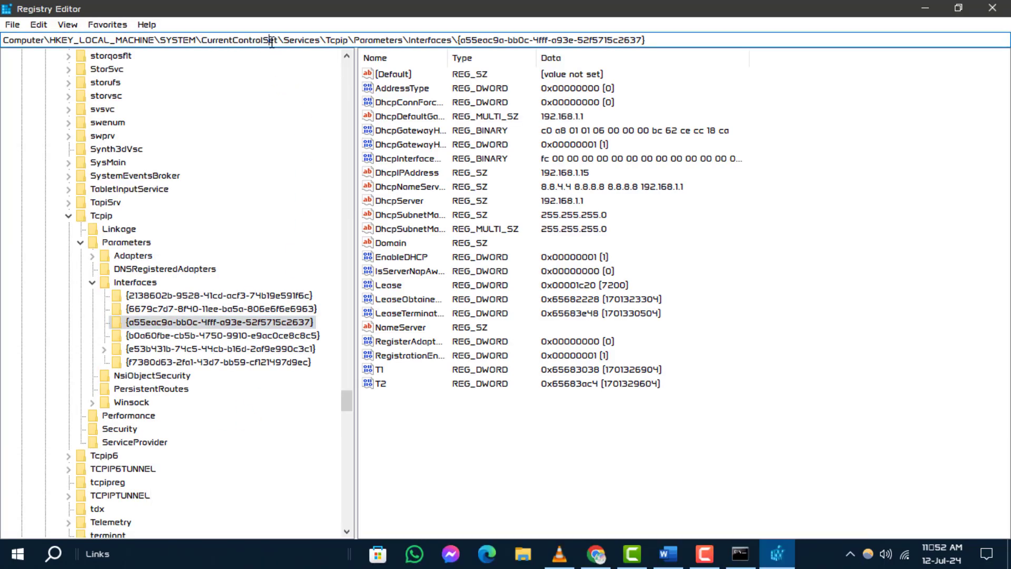
# Under Tcpip > Parameters > Interfaces, select the interface key whose DhcpIPAddress is 192.168.1.15
pyautogui.click(135, 282)
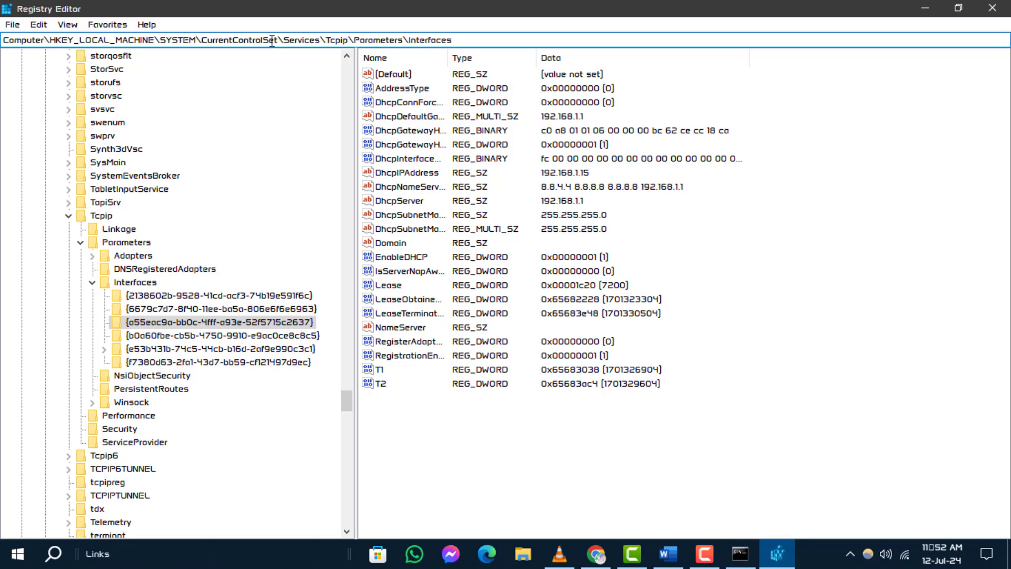
pyautogui.click(213, 295)
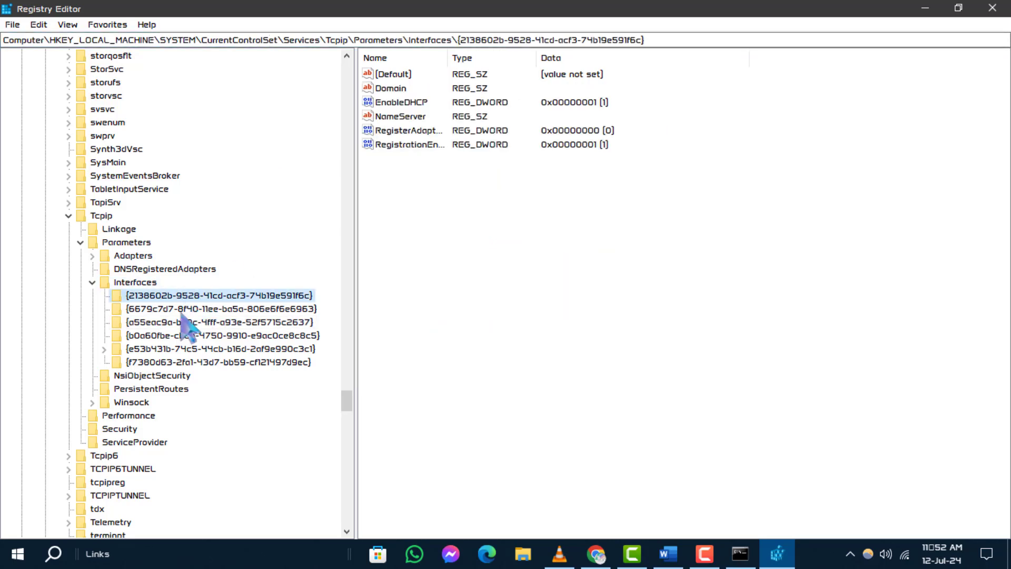
pyautogui.click(219, 322)
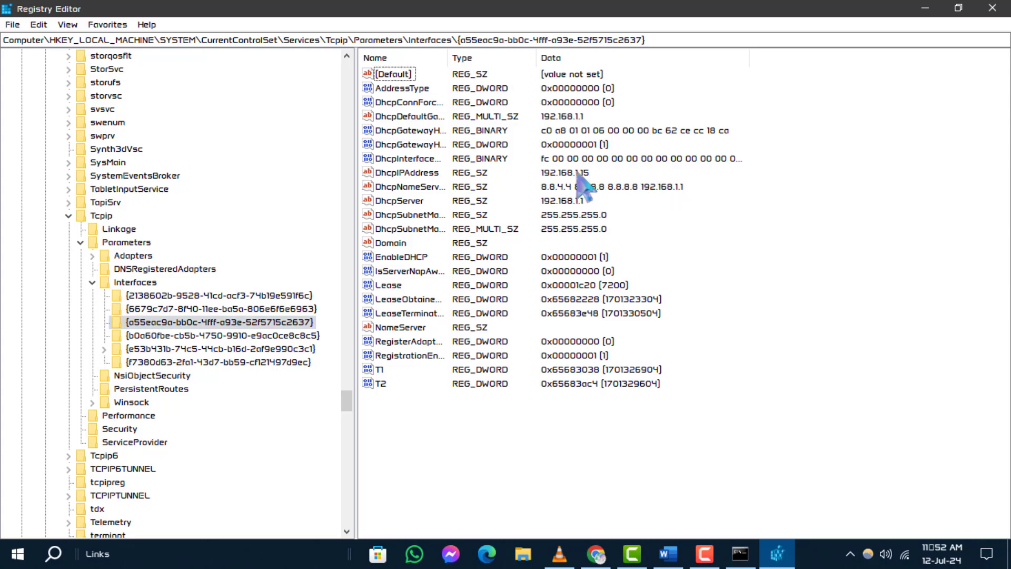
pyautogui.click(406, 172)
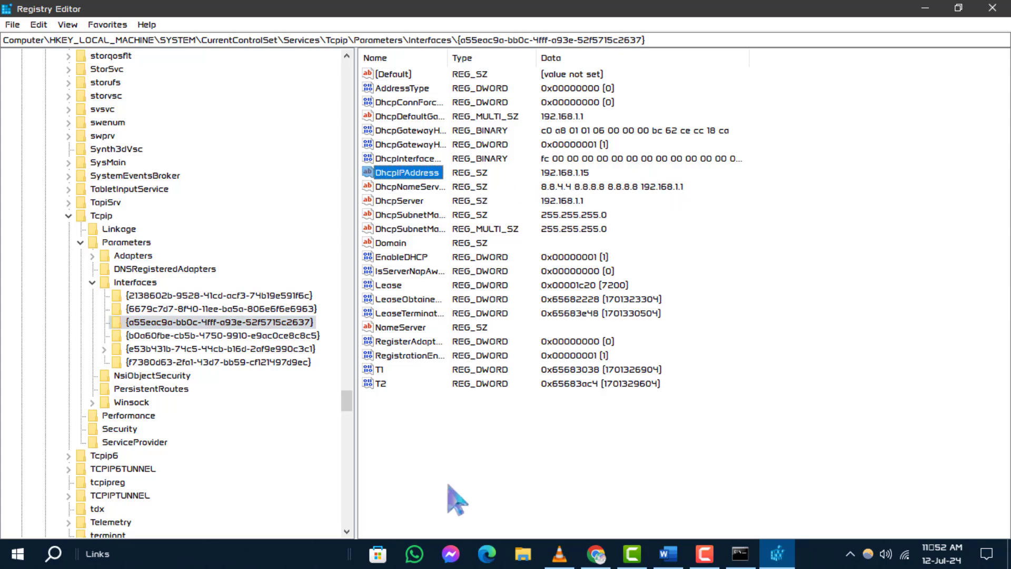
pyautogui.click(213, 322)
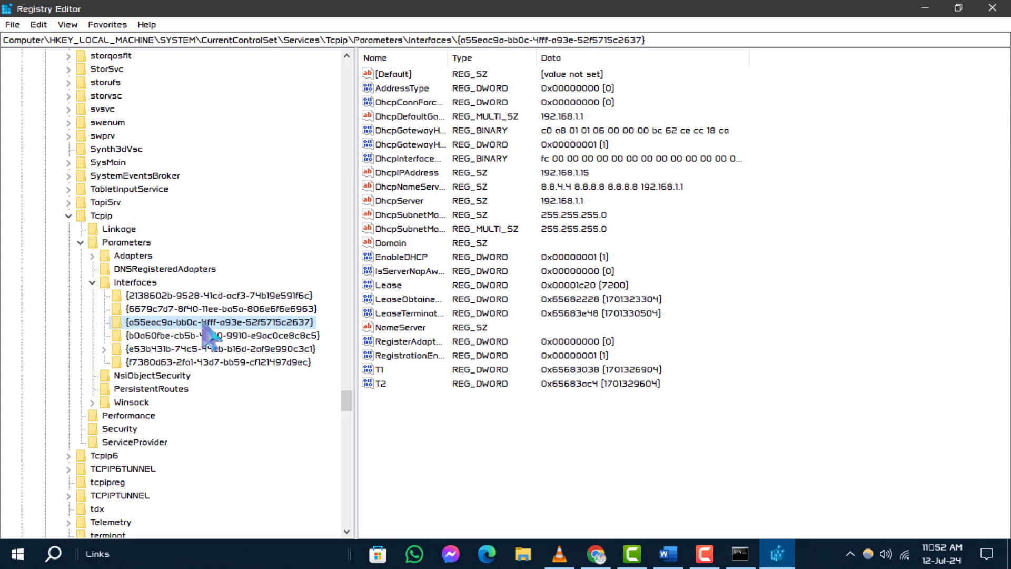
# Add a new DWORD (32-bit) value named TcpAckFrequency under the interface key
pyautogui.click(485, 476)
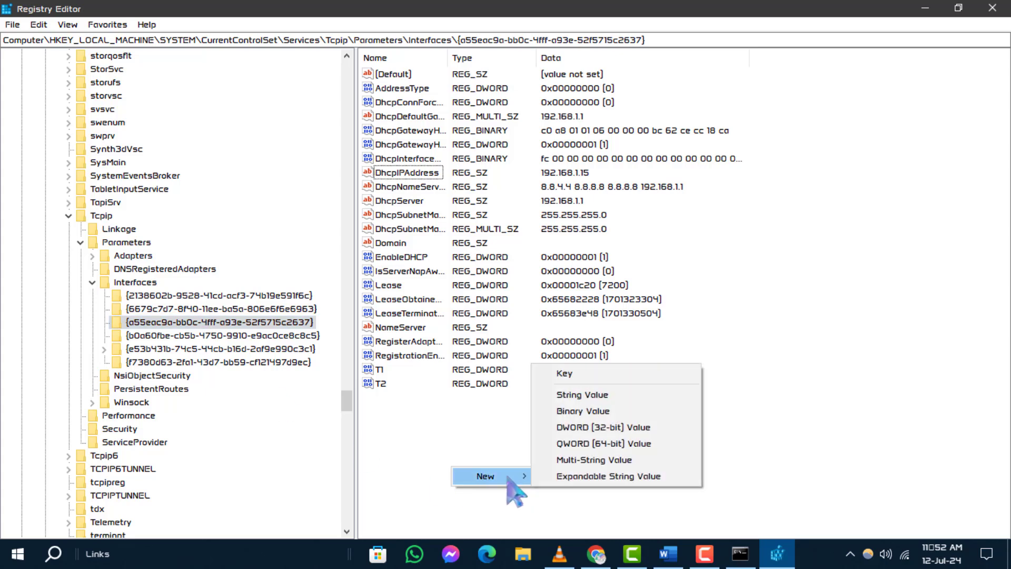
pyautogui.click(601, 426)
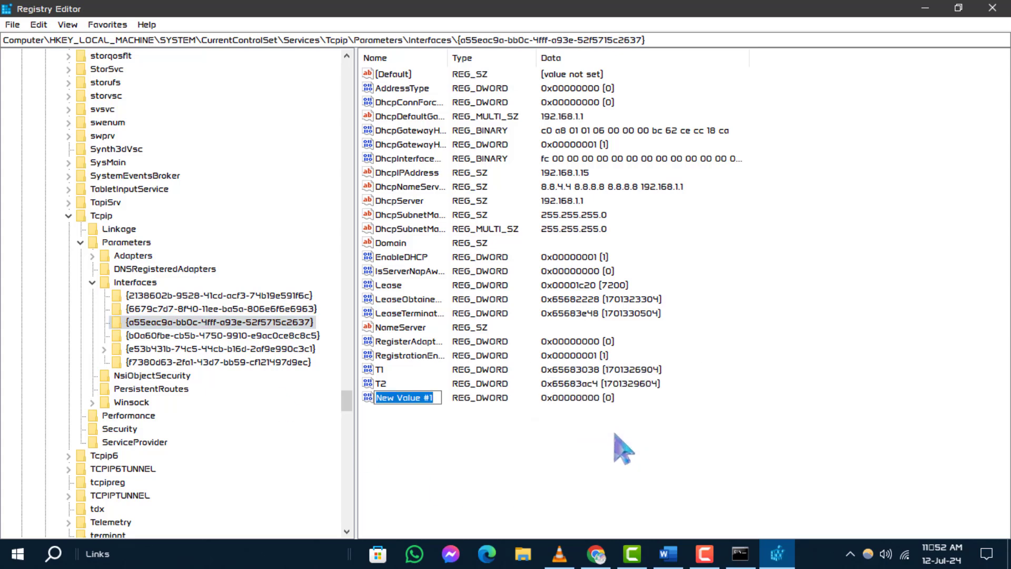
pyautogui.click(667, 553)
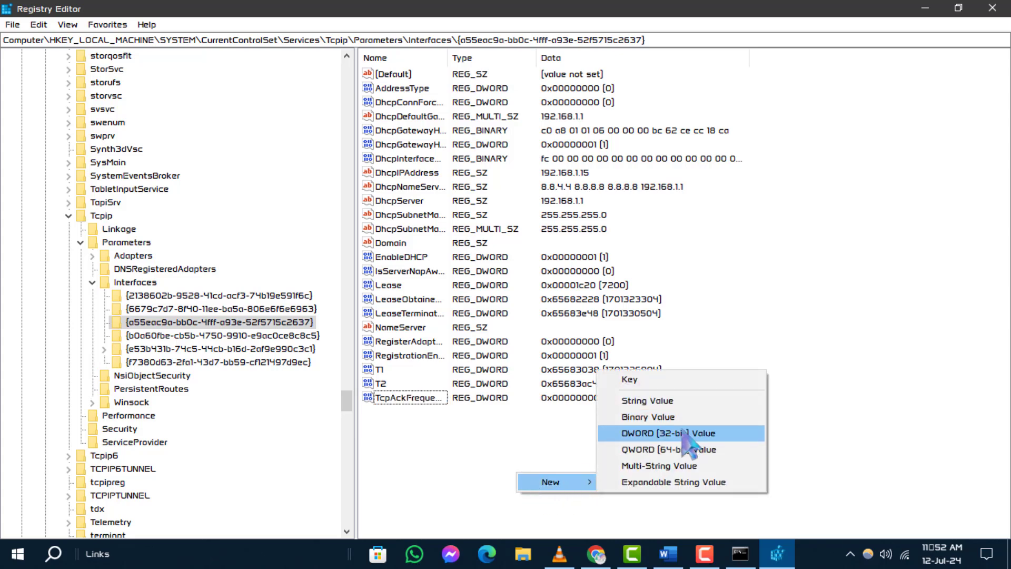
# Add a second DWORD (32-bit) value named TCPNoDelay under the interface key
pyautogui.click(668, 553)
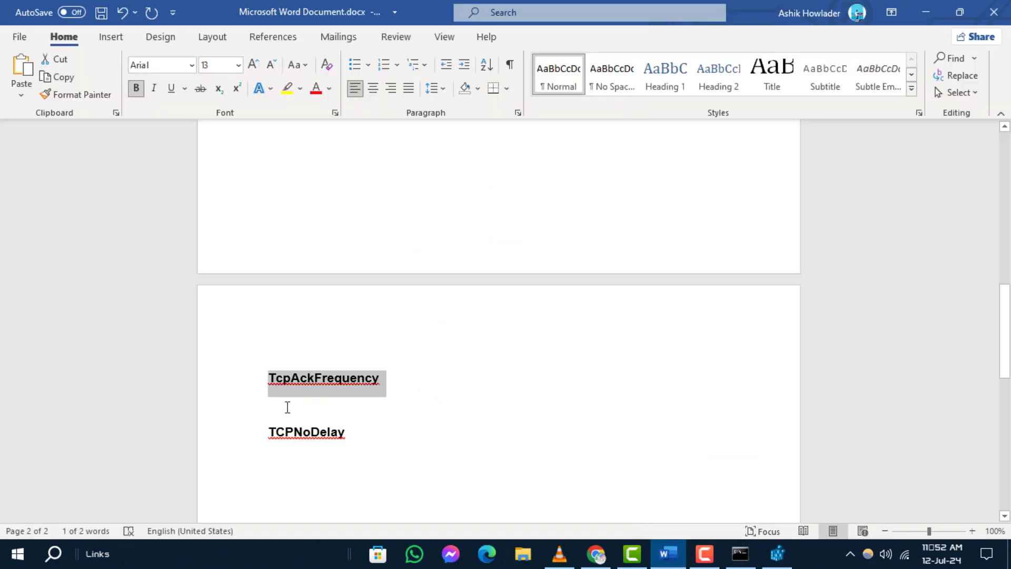
pyautogui.click(777, 553)
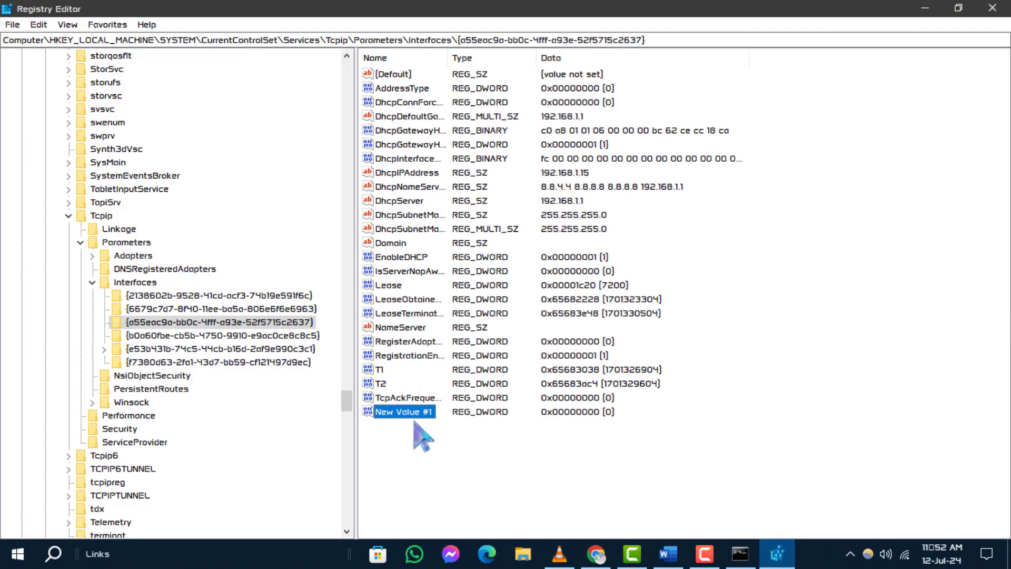
pyautogui.write('TCPNoDelay')
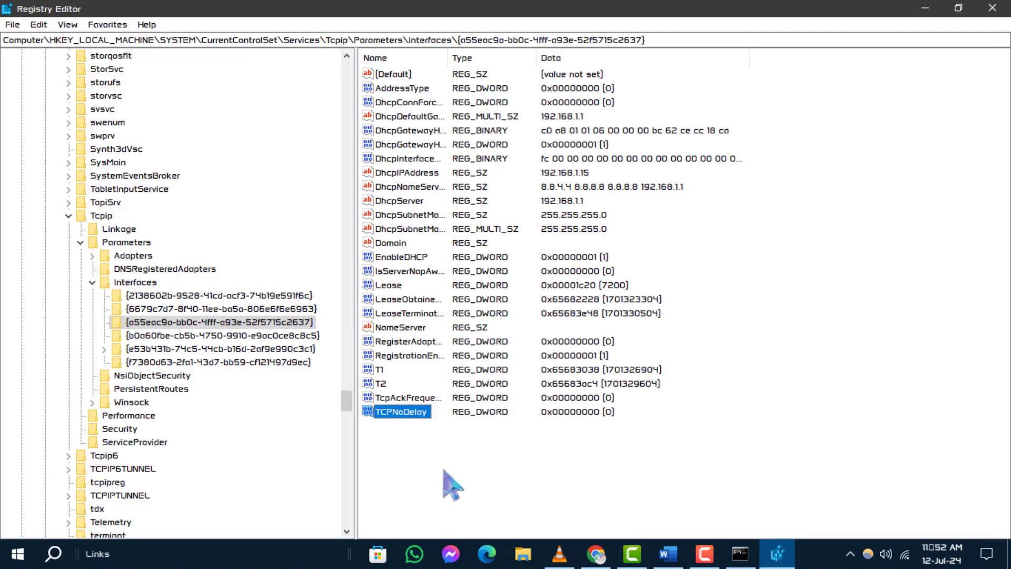
# Set the data of TcpAckFrequency and TCPNoDelay both to 1
pyautogui.doubleClick(410, 397)
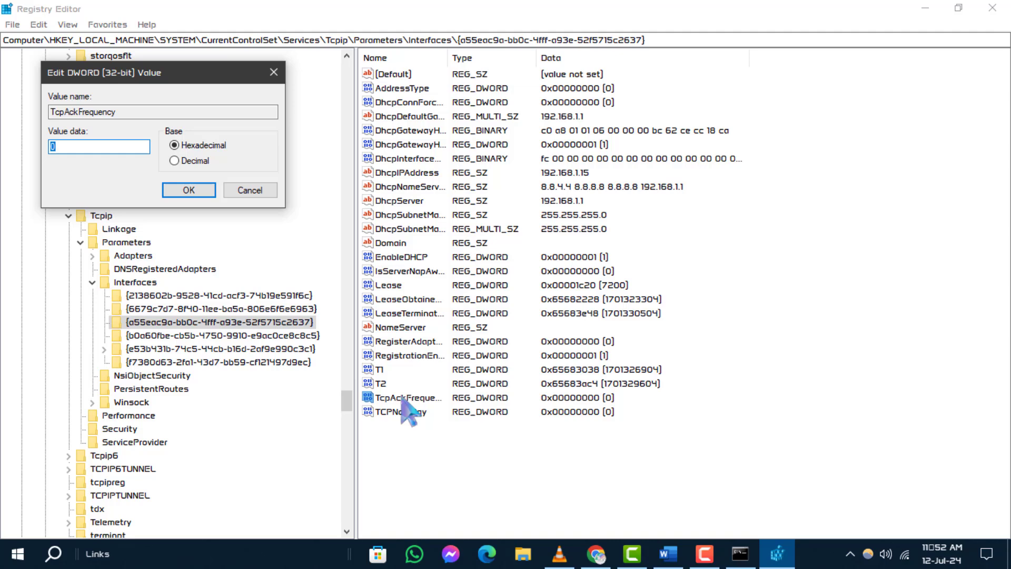
pyautogui.write('1')
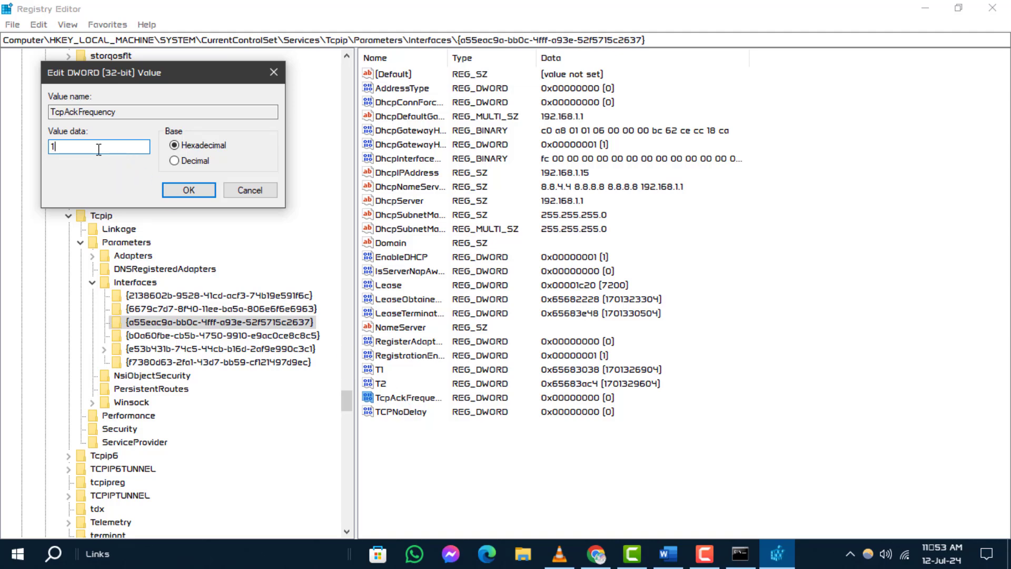
pyautogui.click(188, 190)
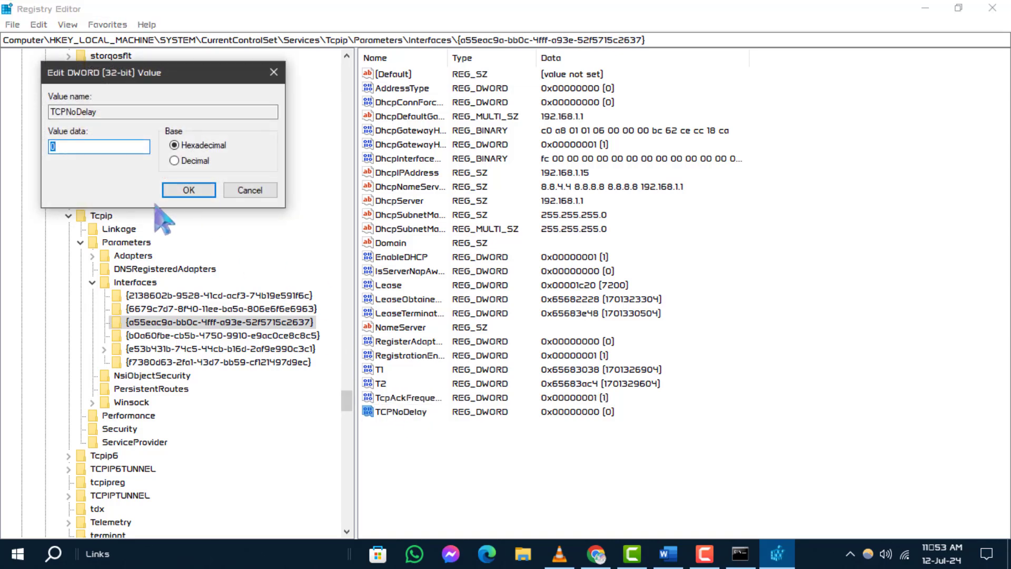
pyautogui.click(188, 190)
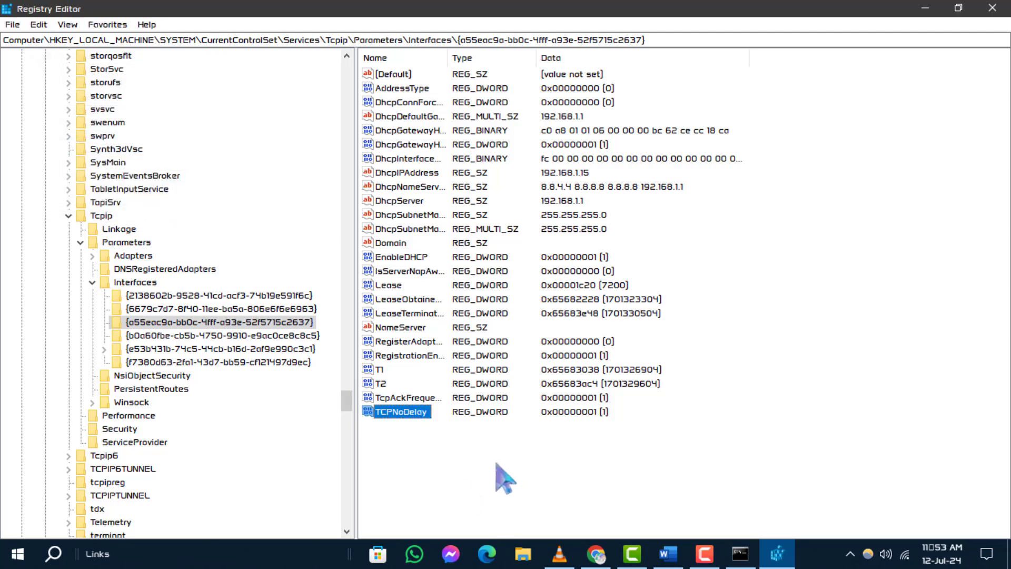